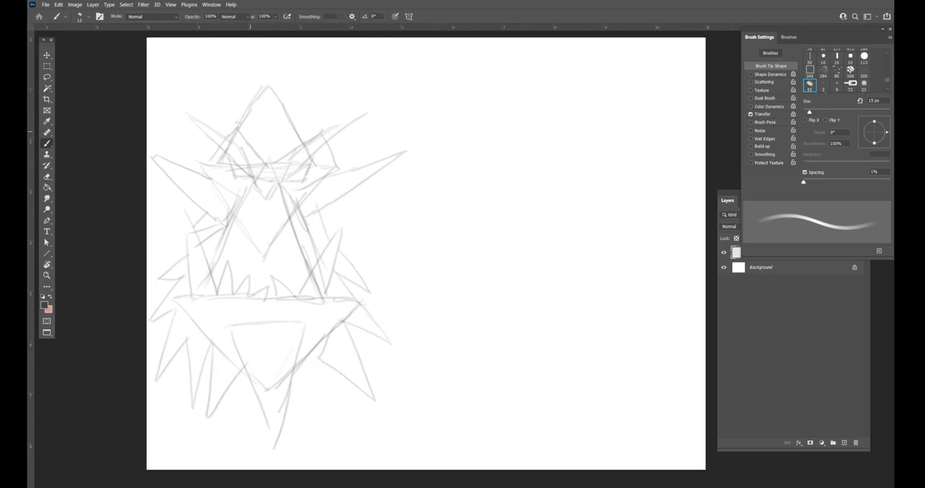
# Sketch the round dwarf-like figure's face and extend its beard and body downward.
pyautogui.press('ctrl+t')
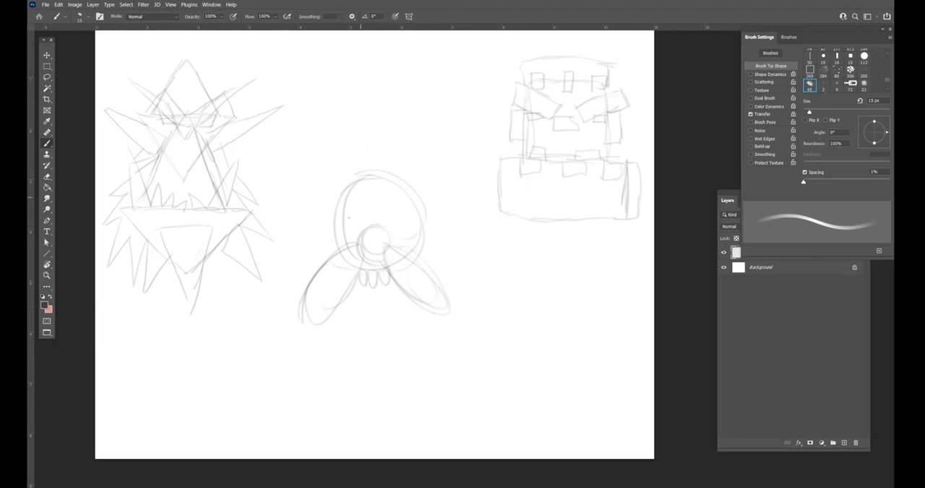
pyautogui.moveTo(332, 231); pyautogui.dragTo(420, 239)
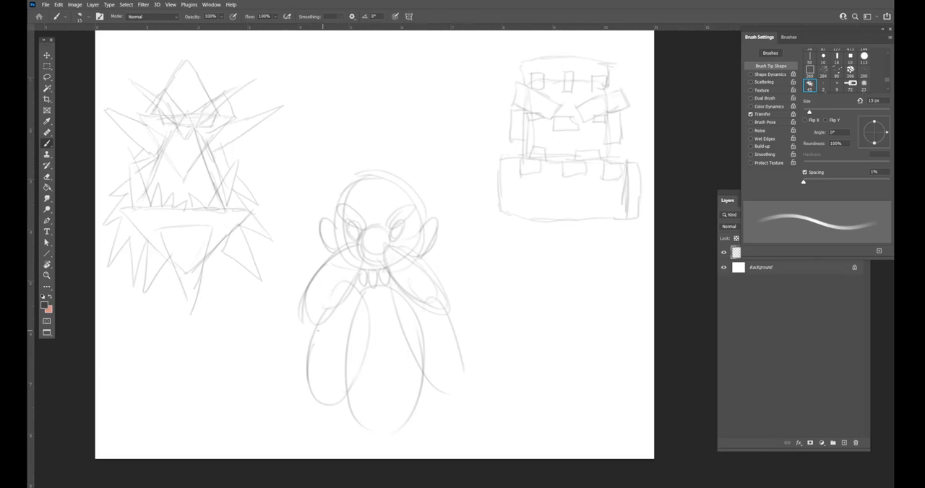
pyautogui.moveTo(383, 152); pyautogui.dragTo(379, 434)
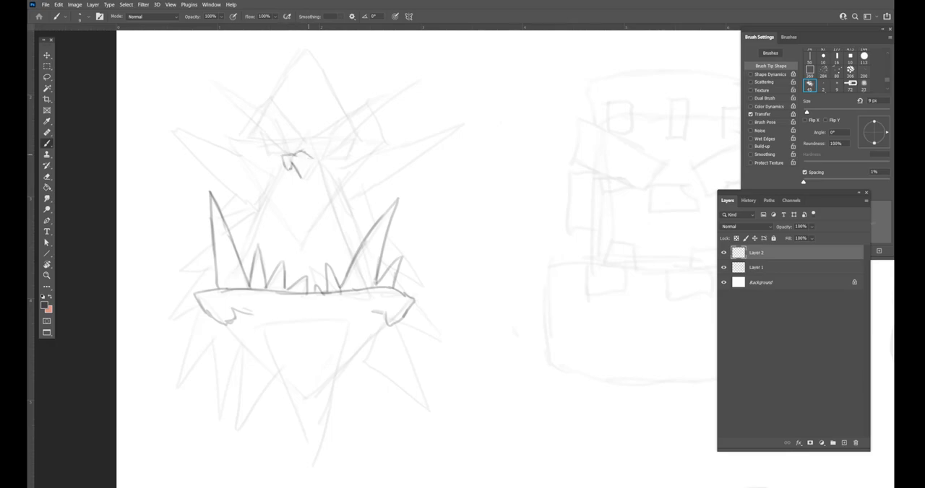
# Trace cleaner armor plate shapes over the blocky thumbnail on the new layer.
pyautogui.moveTo(275, 152); pyautogui.dragTo(340, 152)
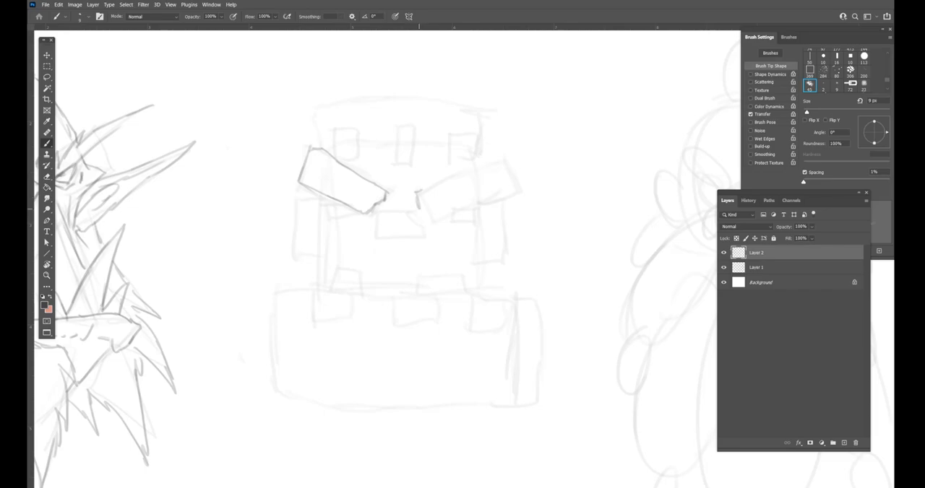
# Refine the blocky armor figure's linework toward riveted plates on Layer 2.
pyautogui.moveTo(420, 210); pyautogui.dragTo(513, 174)
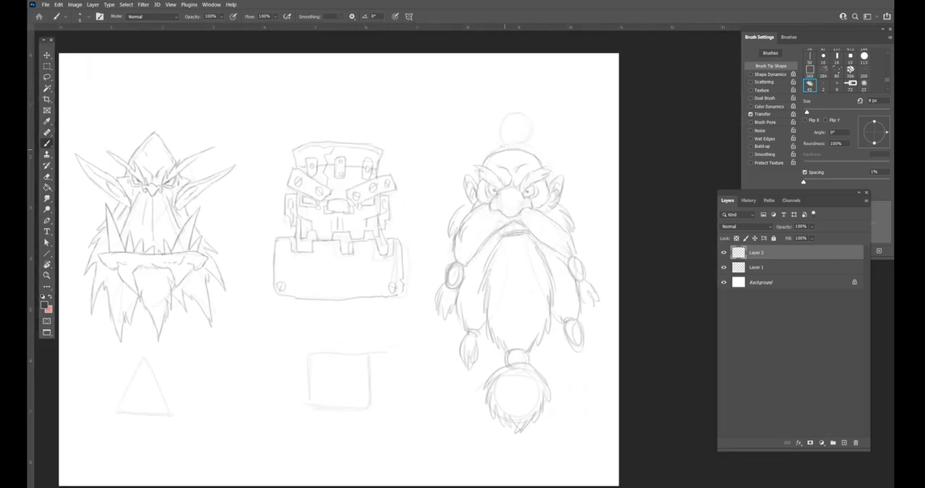
# Sketch a head circle and rough in the combined monster's horns, crown and riveted band.
pyautogui.moveTo(506, 141); pyautogui.dragTo(531, 127)
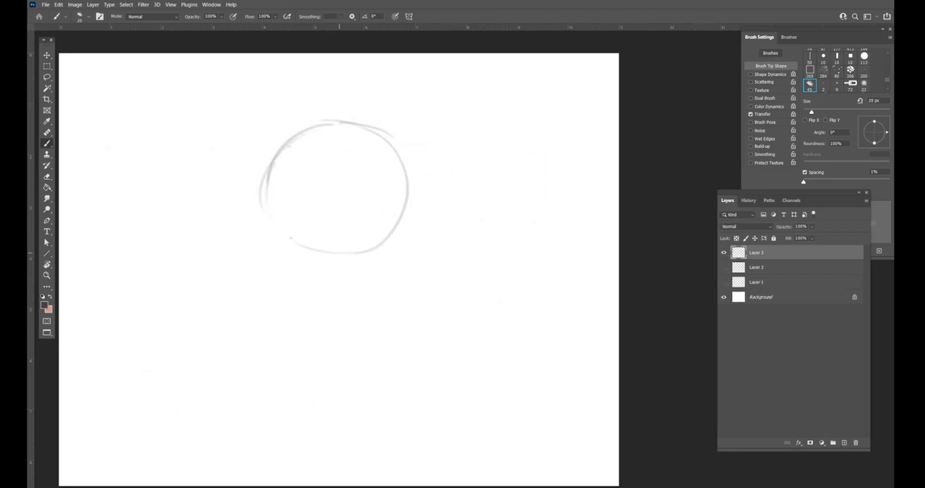
pyautogui.moveTo(340, 181); pyautogui.dragTo(332, 318)
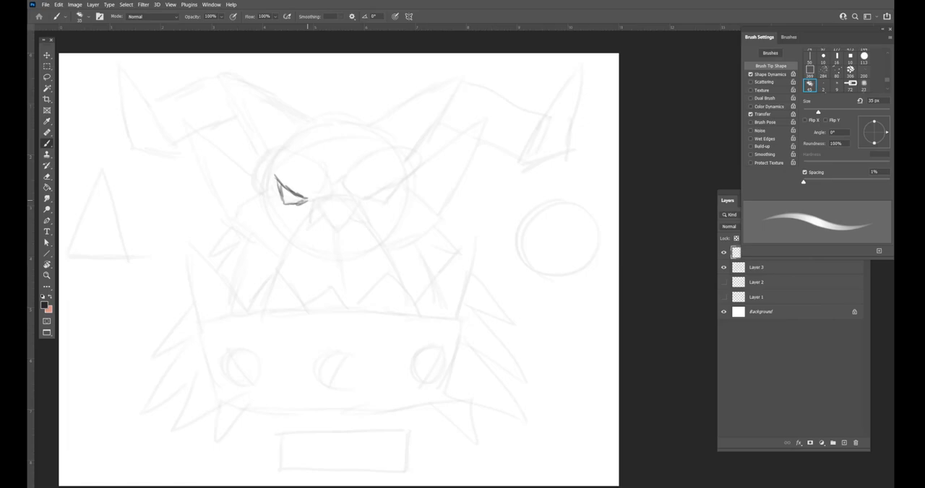
# Ink the monster's second eye, brow and nose, then outline the head and spiked crown.
pyautogui.moveTo(354, 191); pyautogui.dragTo(390, 202)
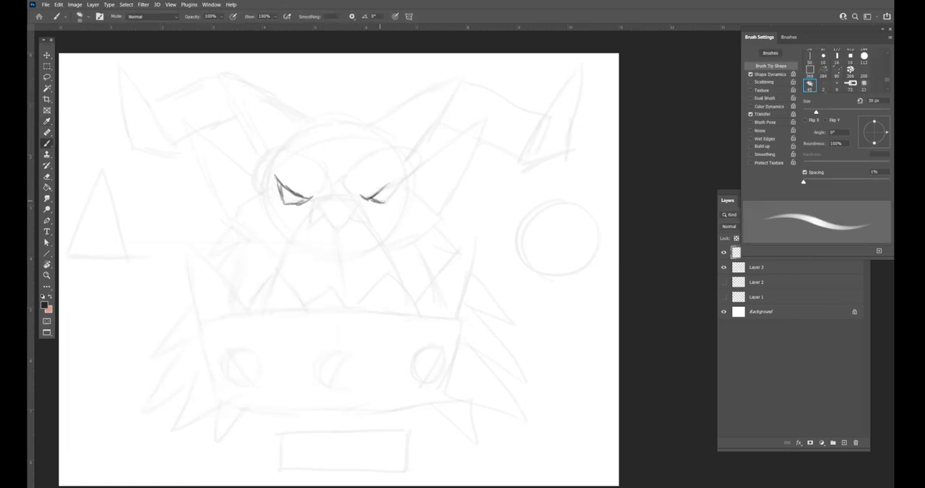
pyautogui.moveTo(404, 185); pyautogui.dragTo(325, 220)
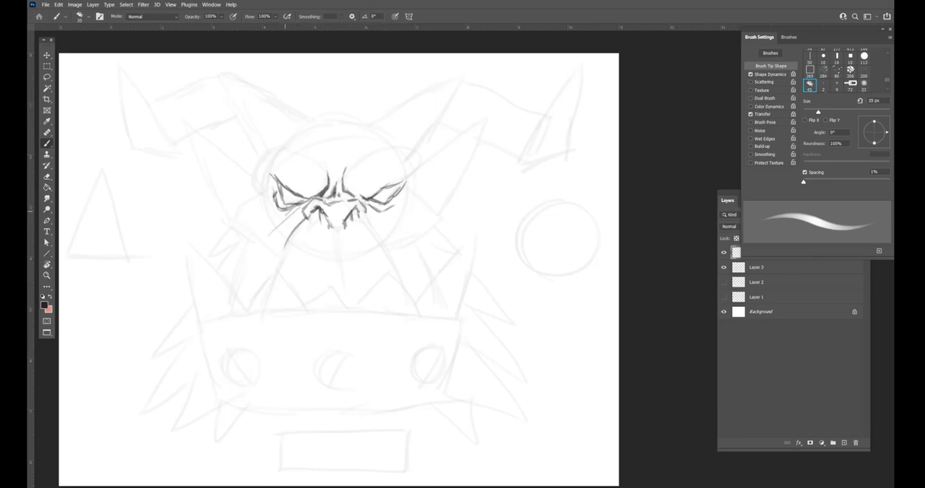
pyautogui.moveTo(239, 188); pyautogui.dragTo(260, 260)
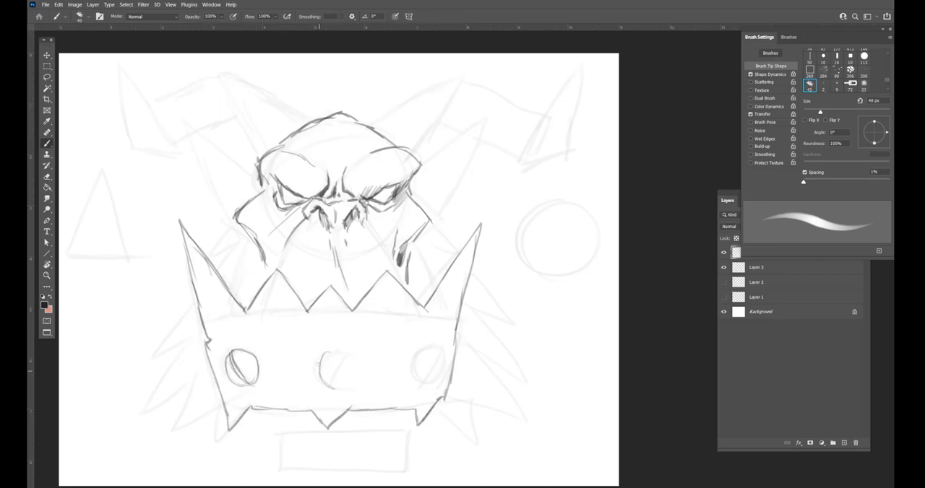
# Draw a slot across the middle rivet and detail the riveted band.
pyautogui.moveTo(315, 370); pyautogui.dragTo(354, 370)
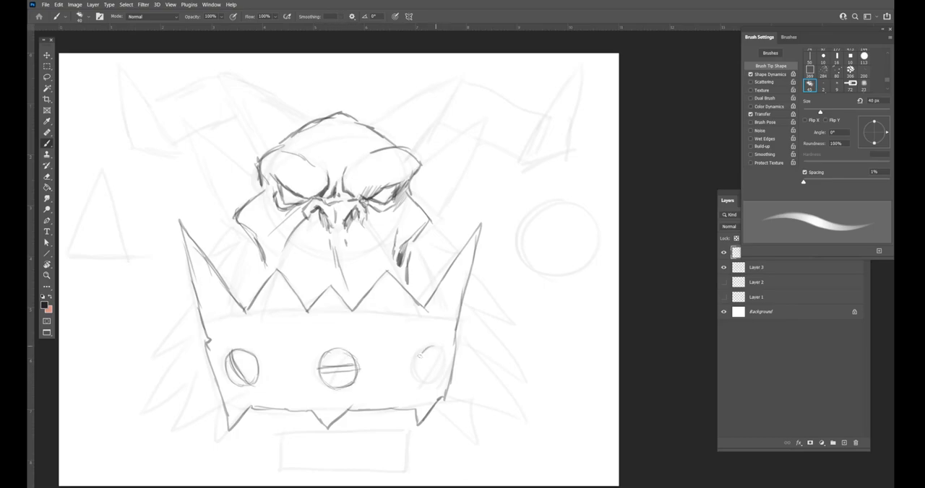
pyautogui.click(431, 364)
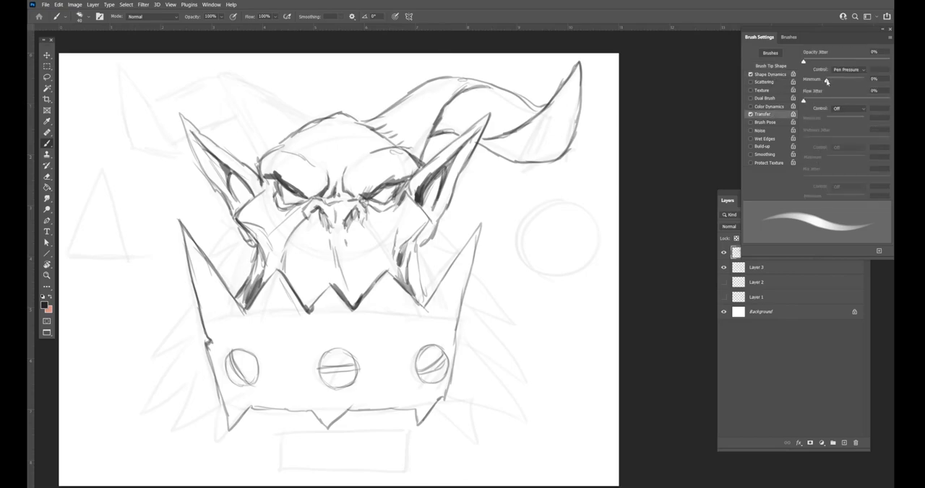
# Brush in the left horn, add ridges to both horns and begin the fur mane.
pyautogui.moveTo(803, 81); pyautogui.dragTo(836, 81)
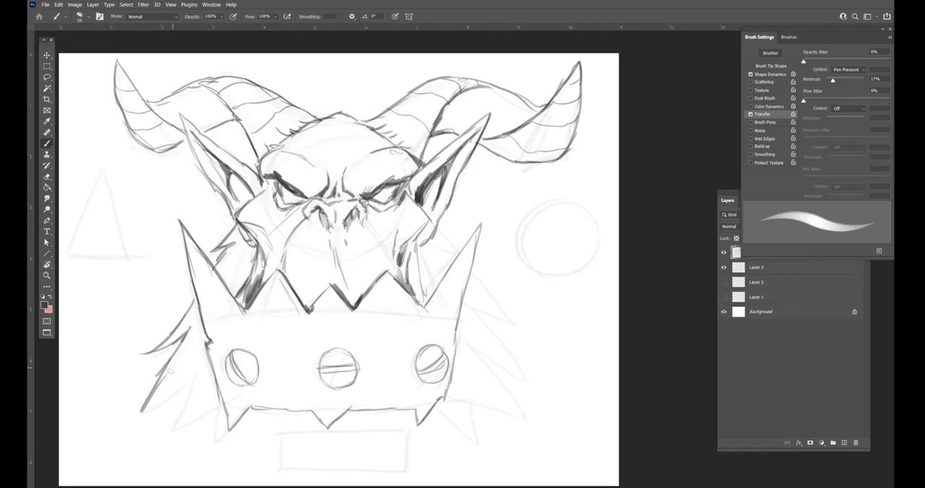
pyautogui.moveTo(145, 383); pyautogui.dragTo(275, 448)
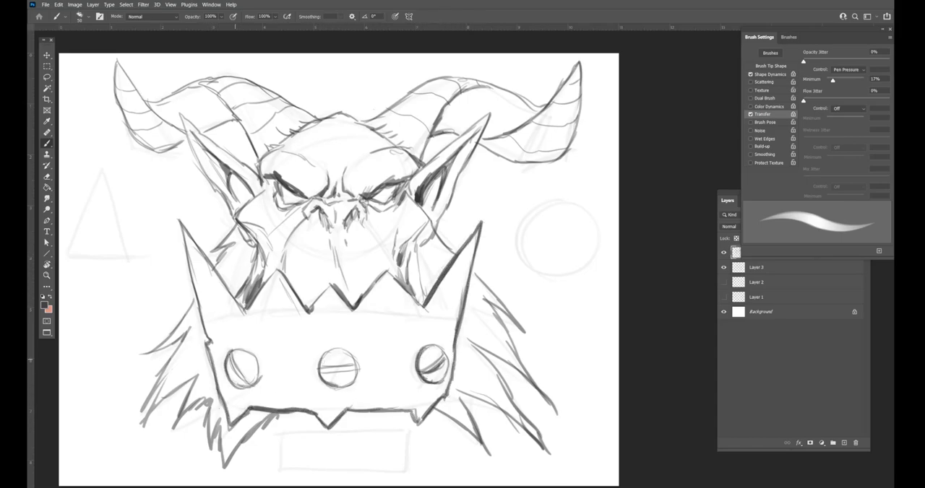
pyautogui.click(844, 442)
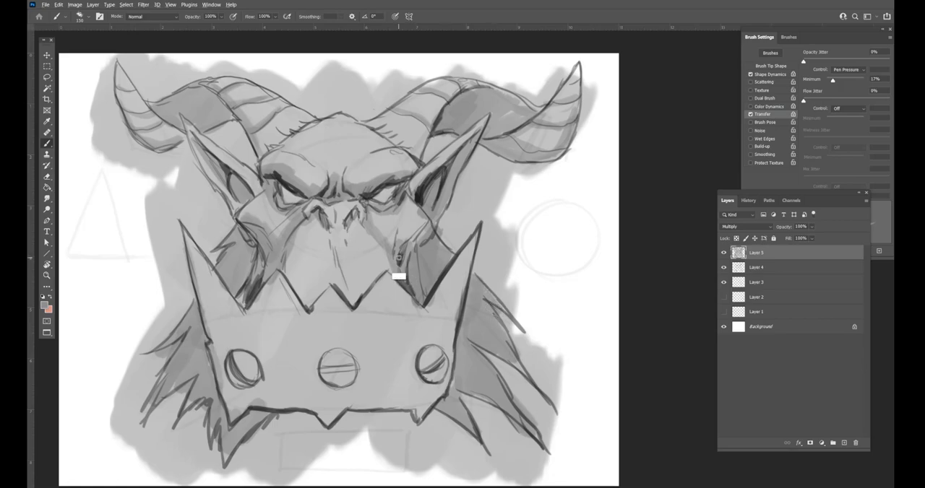
# Paint gray shading over the head and crown with a loose gray wash behind it.
pyautogui.click(750, 115)
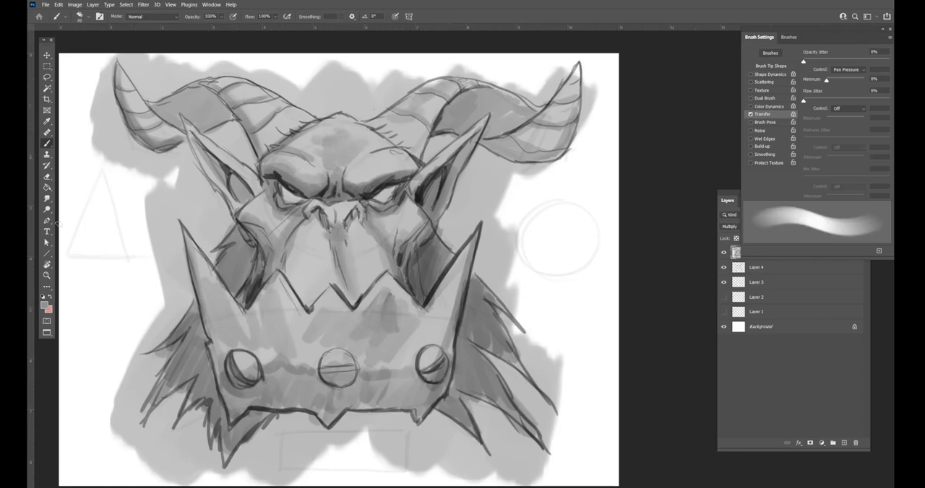
pyautogui.click(47, 176)
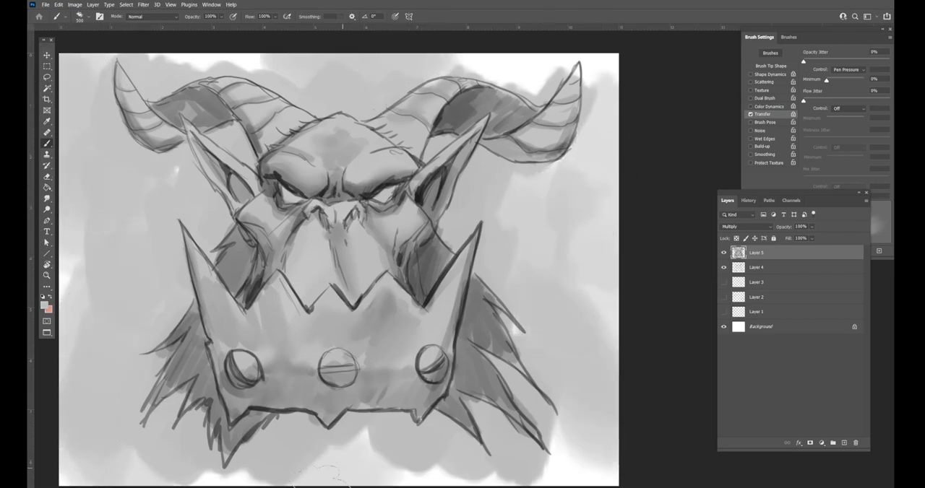
pyautogui.click(75, 5)
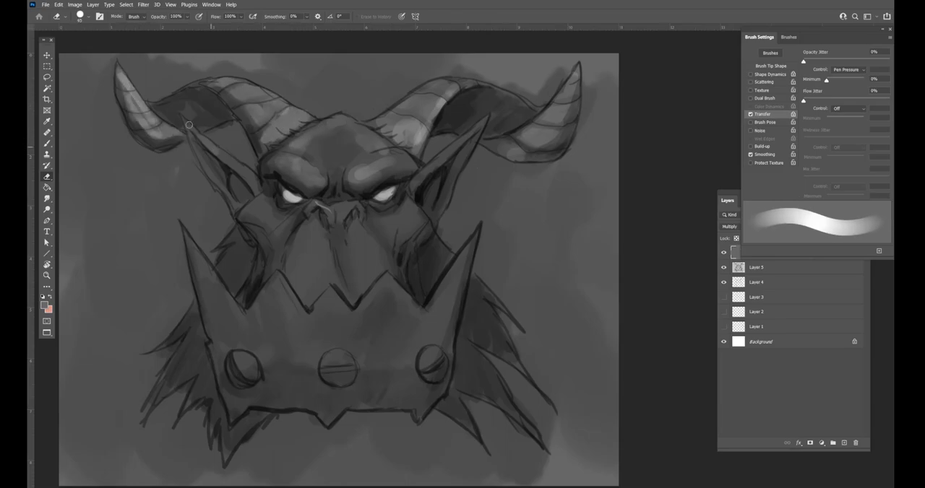
# Lay a dark gray tone over the image so the eyes read bright white.
pyautogui.moveTo(188, 124); pyautogui.dragTo(321, 206)
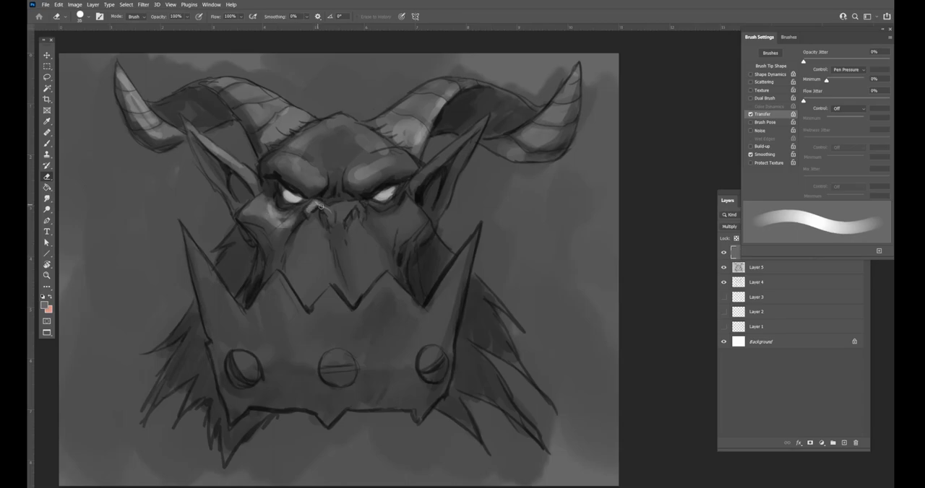
pyautogui.click(320, 176)
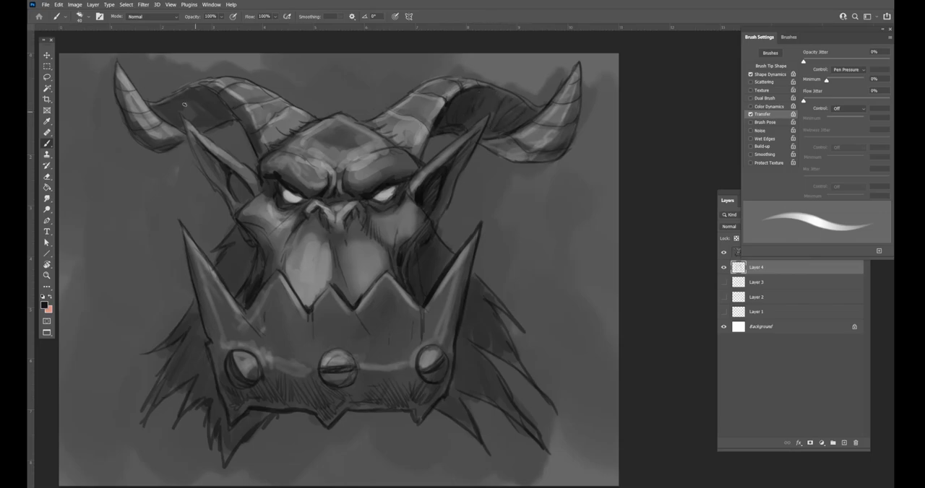
# Deepen the shading on the monster's head and refine the cheek rendering.
pyautogui.moveTo(188, 94); pyautogui.dragTo(239, 195)
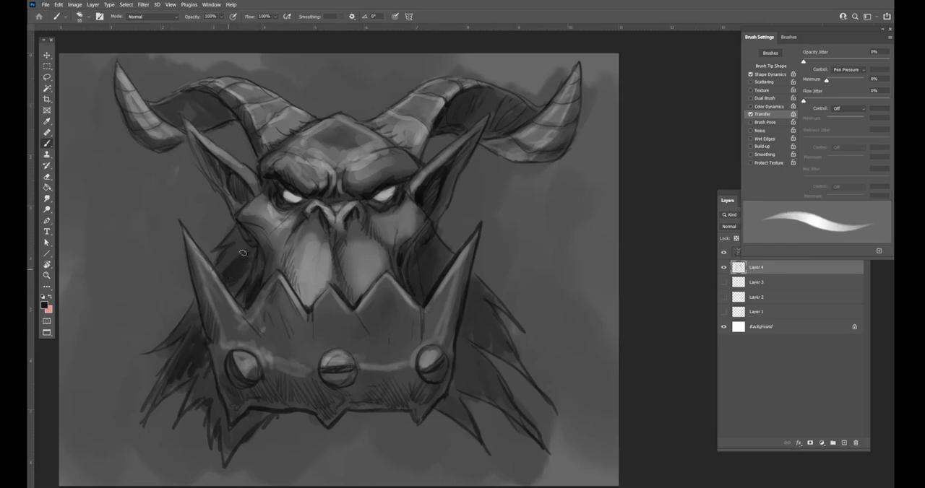
pyautogui.moveTo(246, 253); pyautogui.dragTo(468, 358)
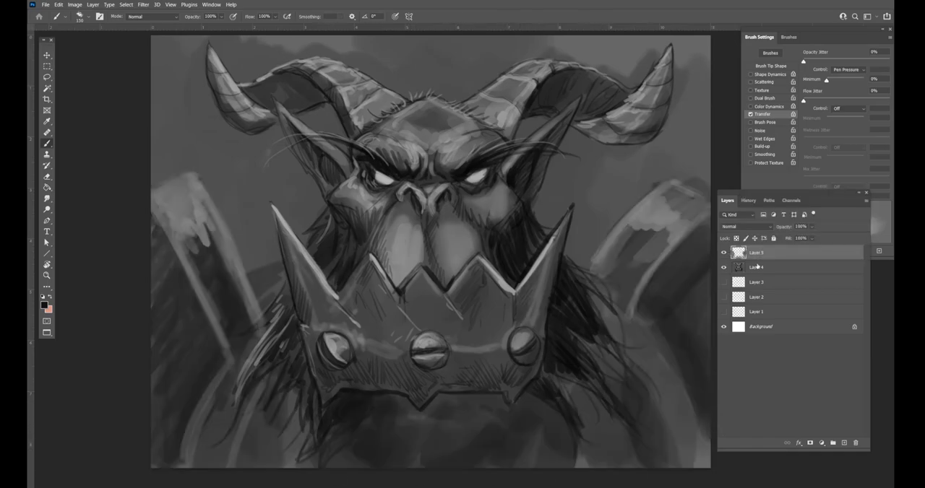
# Apply a Levels adjustment with darker input values to the painting.
pyautogui.click(75, 5)
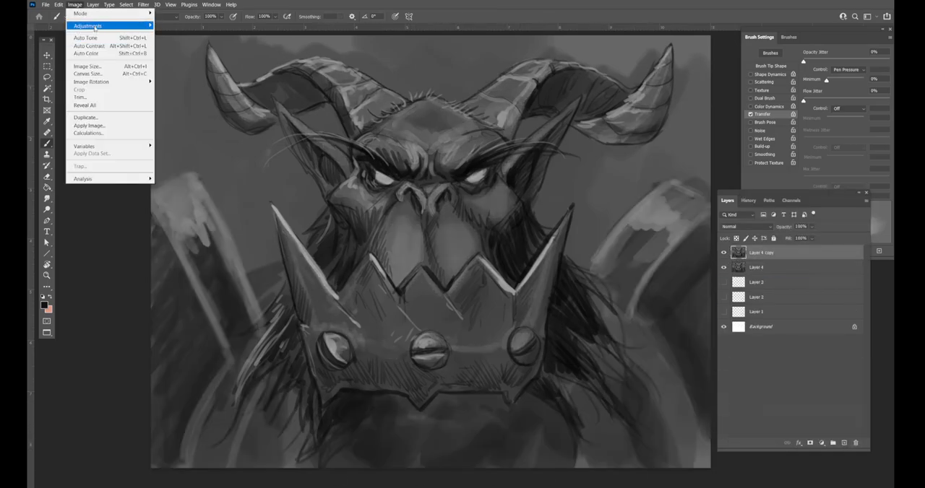
pyautogui.click(84, 26)
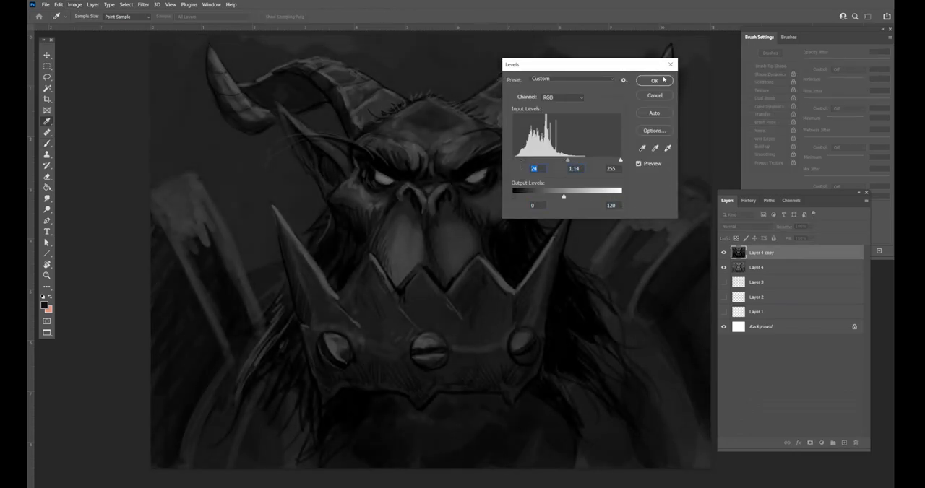
pyautogui.click(653, 81)
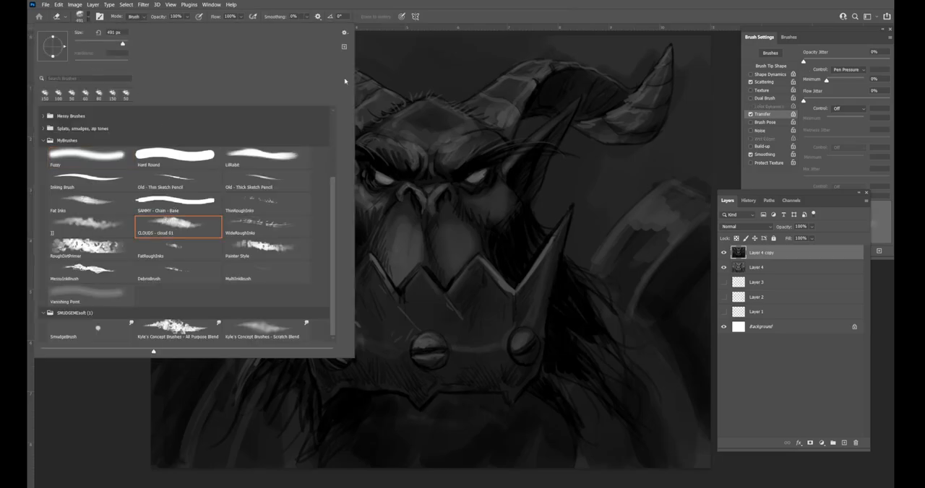
# Paint light strokes on the nose, face and a crown rivet with a textured brush, then dodge highlights.
pyautogui.click(90, 227)
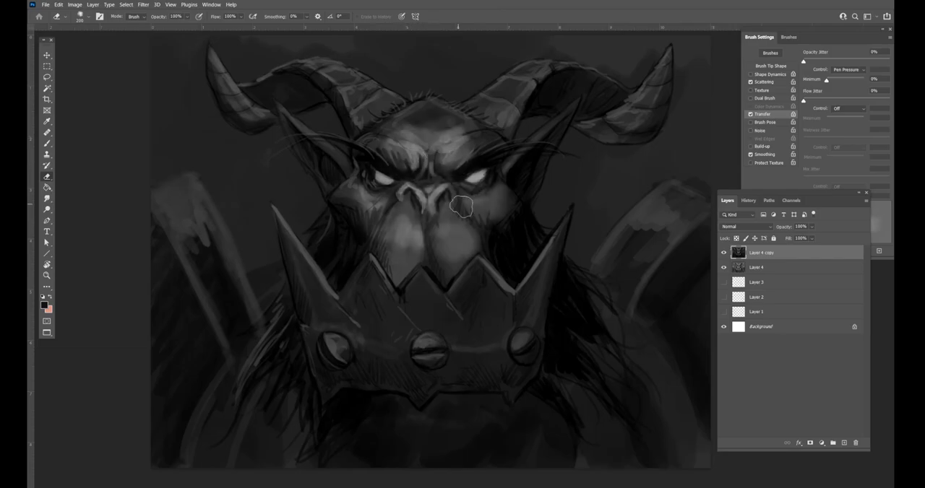
pyautogui.moveTo(462, 209); pyautogui.dragTo(518, 90)
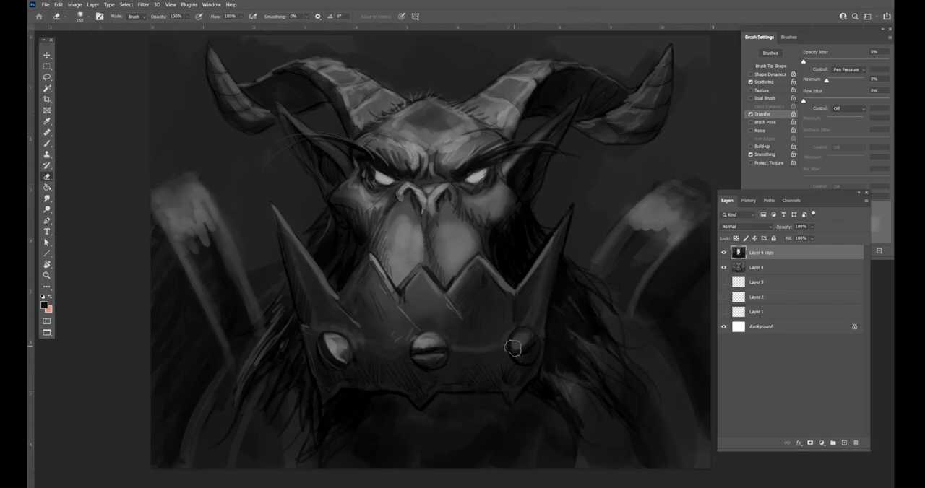
pyautogui.moveTo(513, 350); pyautogui.dragTo(495, 225)
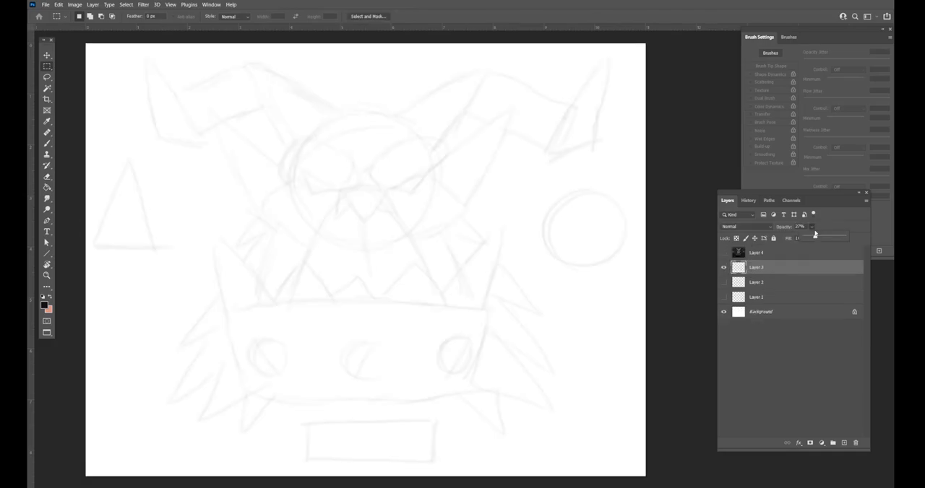
pyautogui.click(723, 251)
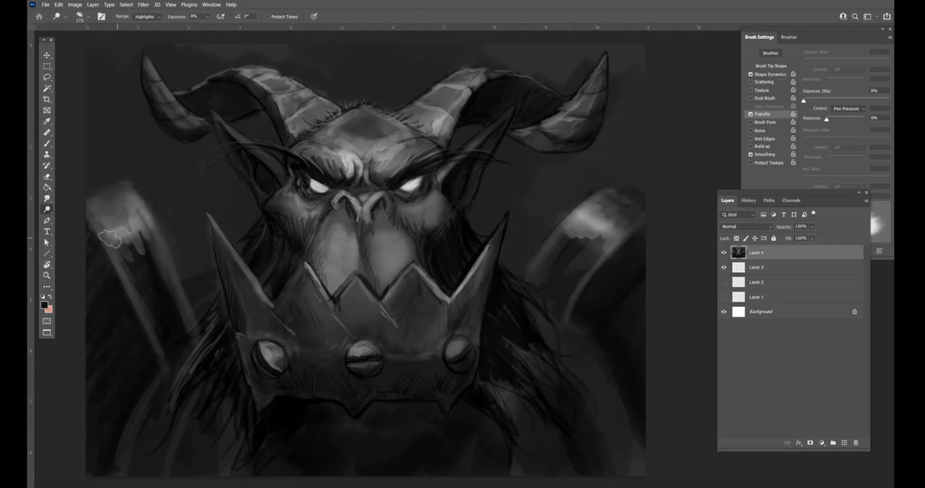
# Dodge the shoulder armor highlights and paint soft Overlay light beside the head and right horn.
pyautogui.moveTo(107, 237); pyautogui.dragTo(368, 205)
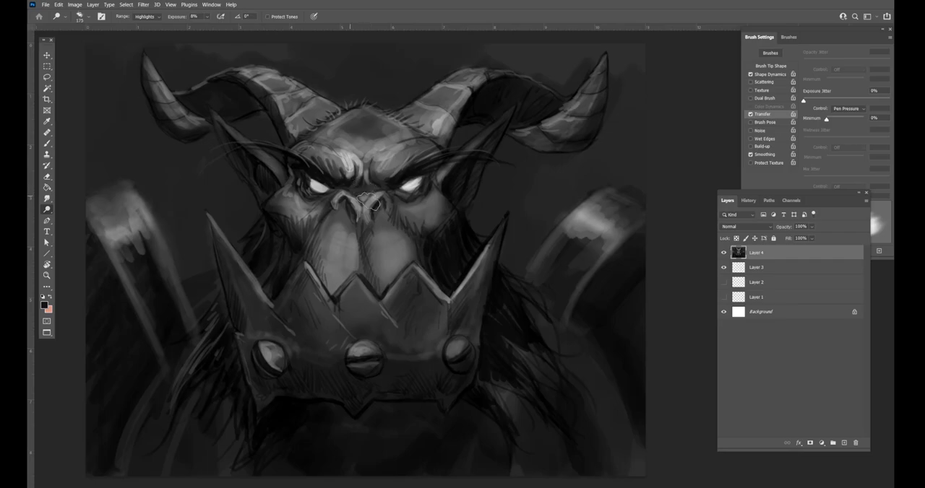
pyautogui.moveTo(364, 202); pyautogui.dragTo(283, 341)
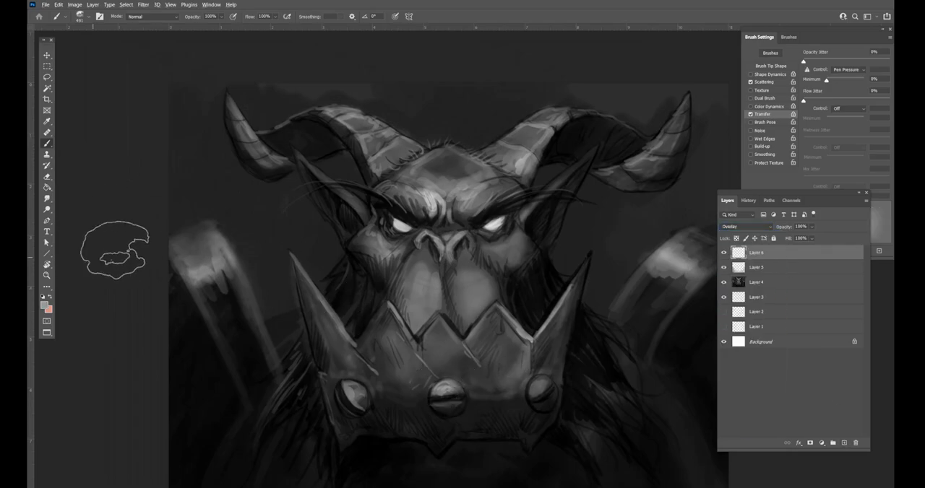
pyautogui.moveTo(116, 249); pyautogui.dragTo(596, 217)
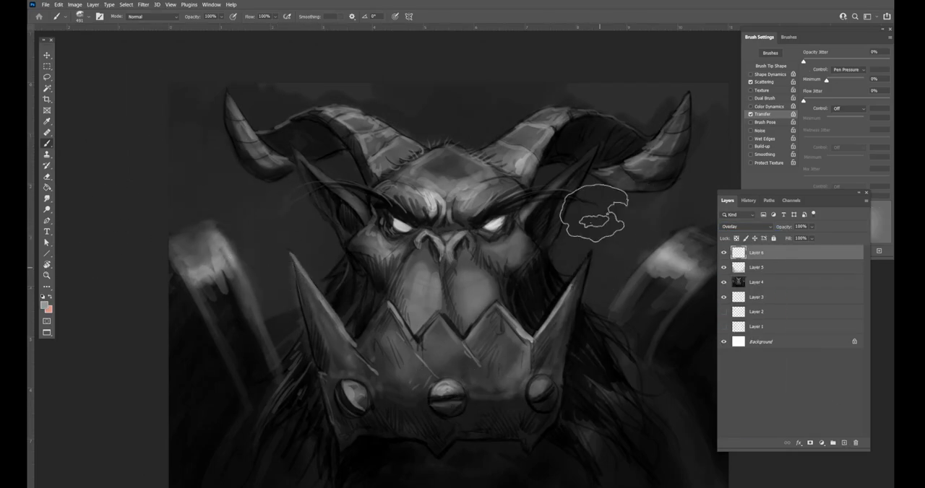
pyautogui.moveTo(593, 217); pyautogui.dragTo(303, 229)
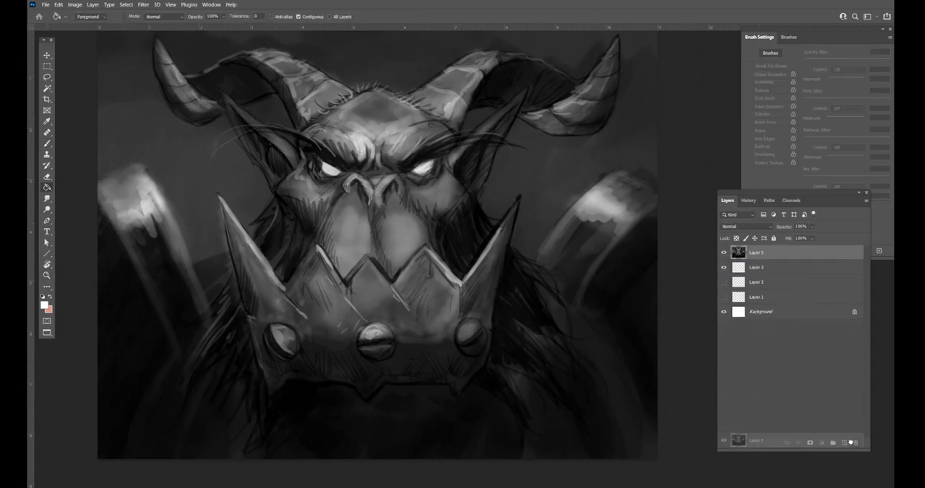
# Apply a Box Blur to the duplicated layer so the background and armor soften.
pyautogui.click(142, 4)
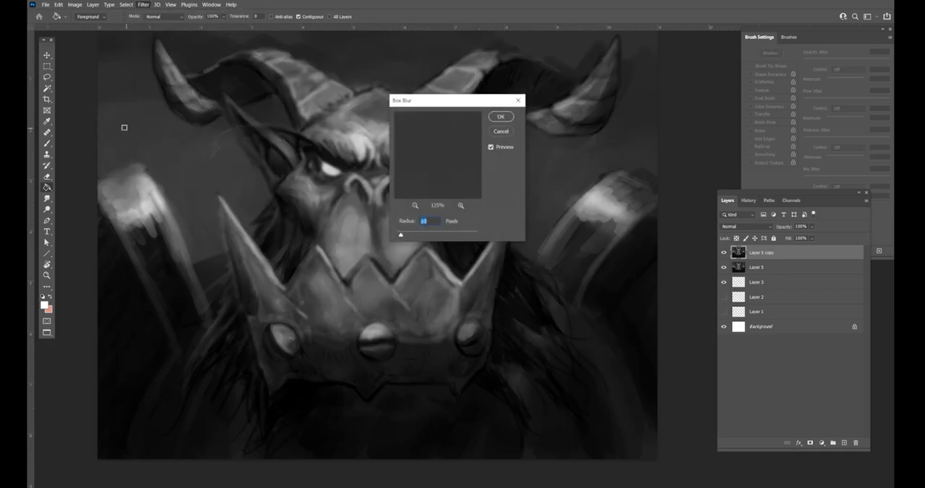
pyautogui.click(142, 4)
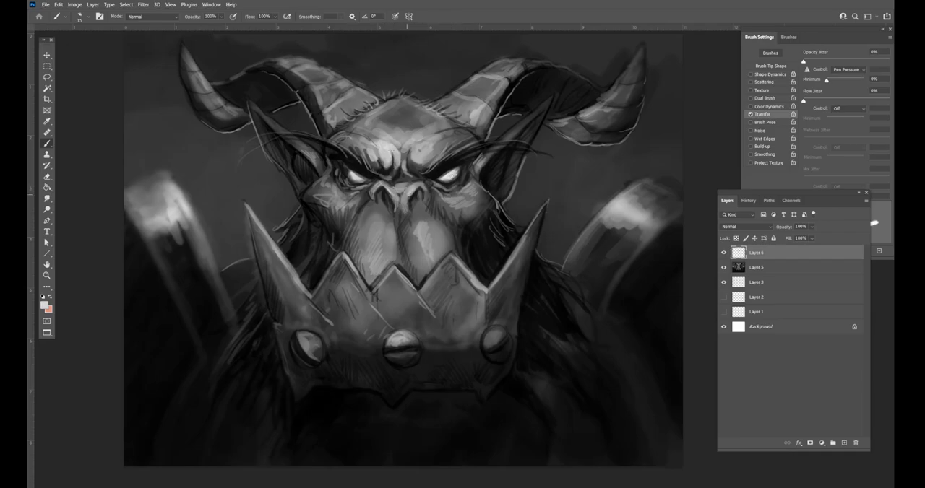
# Pick a red foreground colour and brush a red accent beside the left crown spike.
pyautogui.click(44, 306)
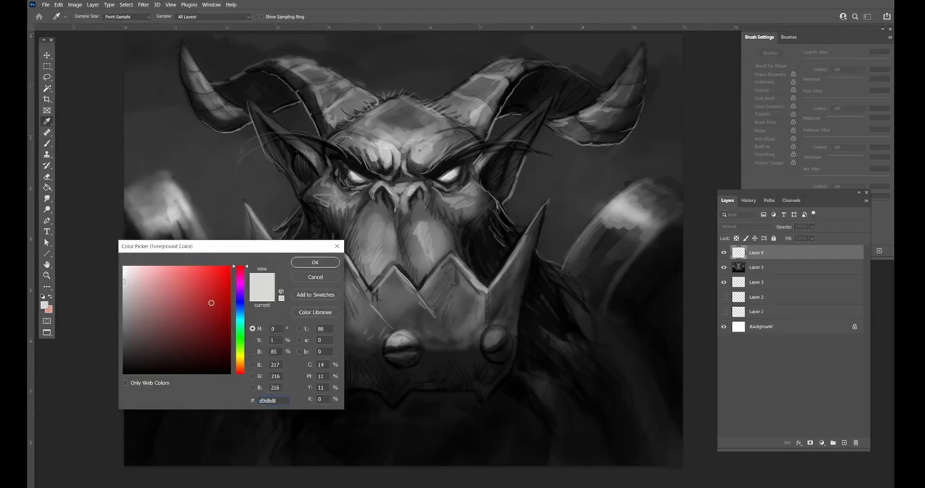
pyautogui.click(315, 263)
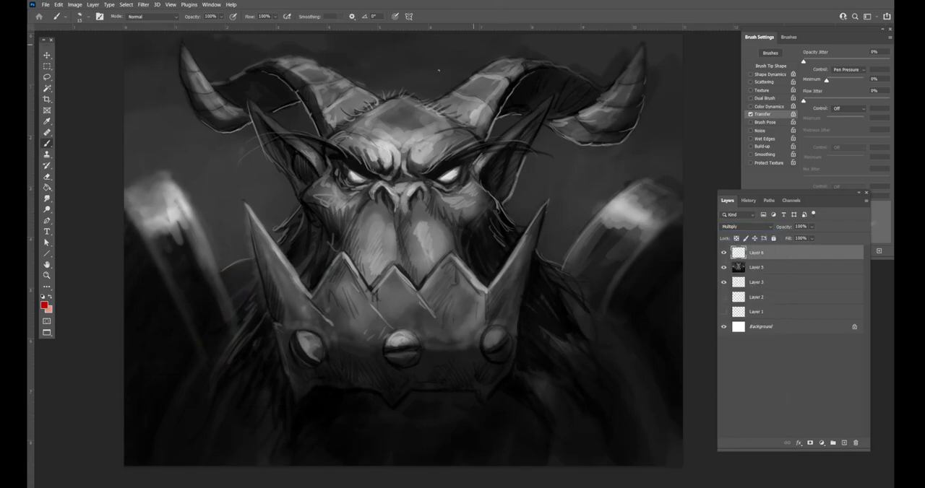
pyautogui.moveTo(289, 275); pyautogui.dragTo(310, 324)
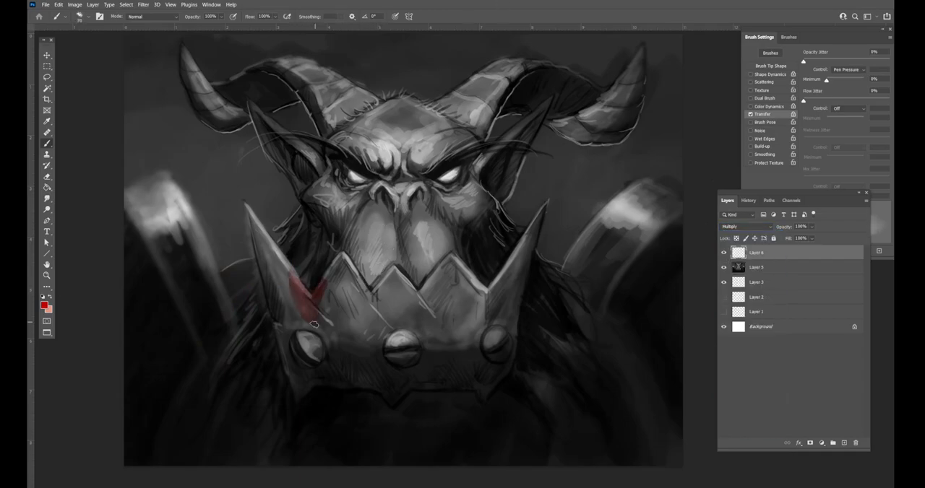